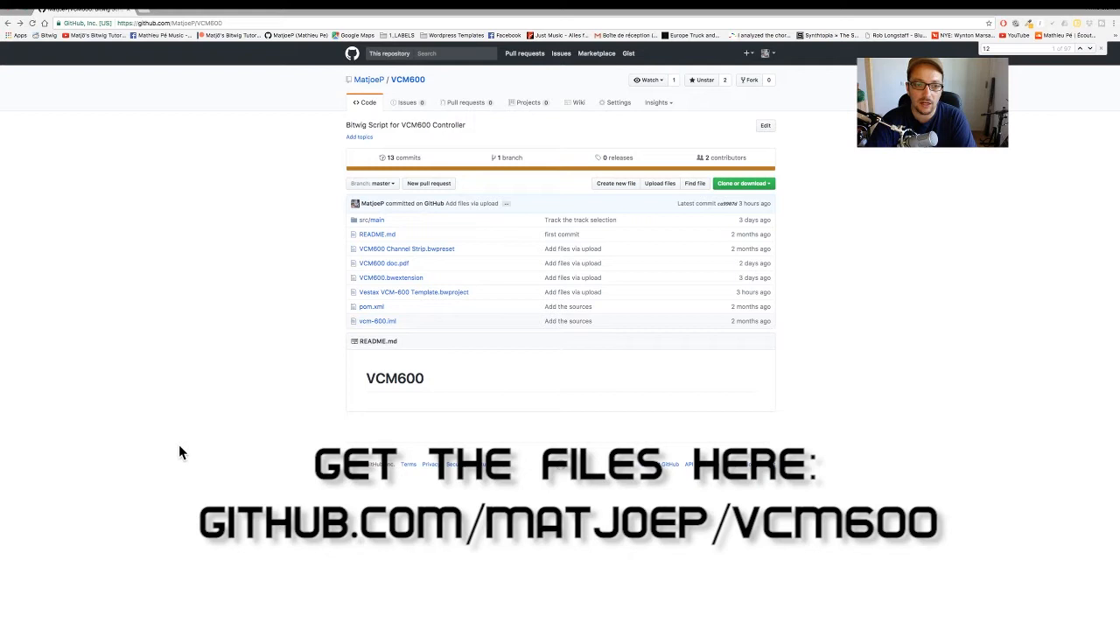
{"action": "mouse_move", "coordinate": [194, 443]}
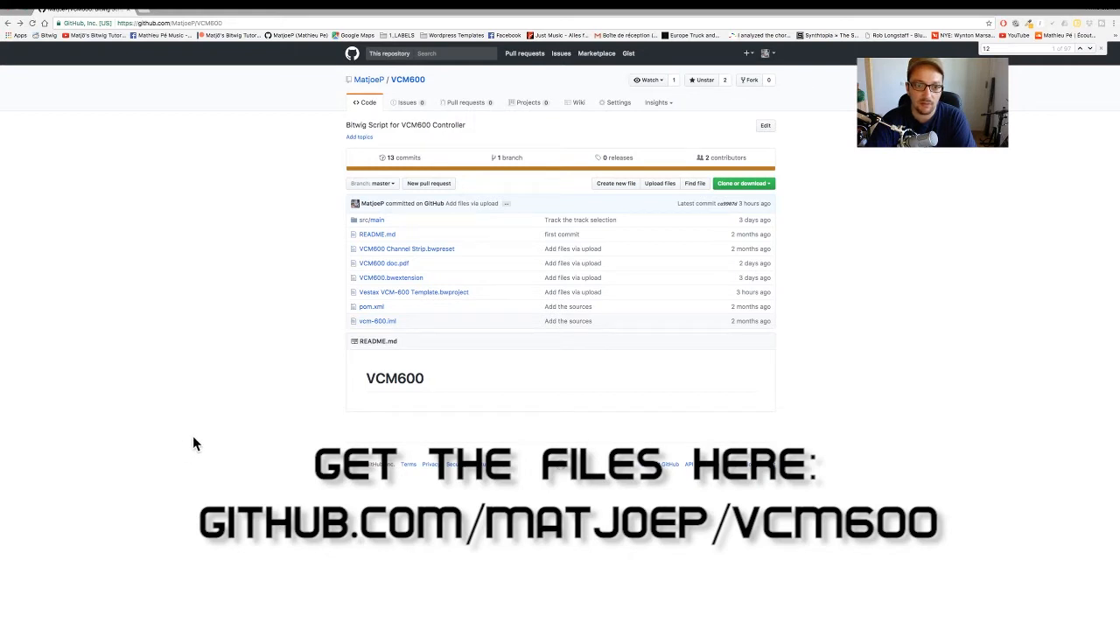
{"action": "mouse_move", "coordinate": [390, 277]}
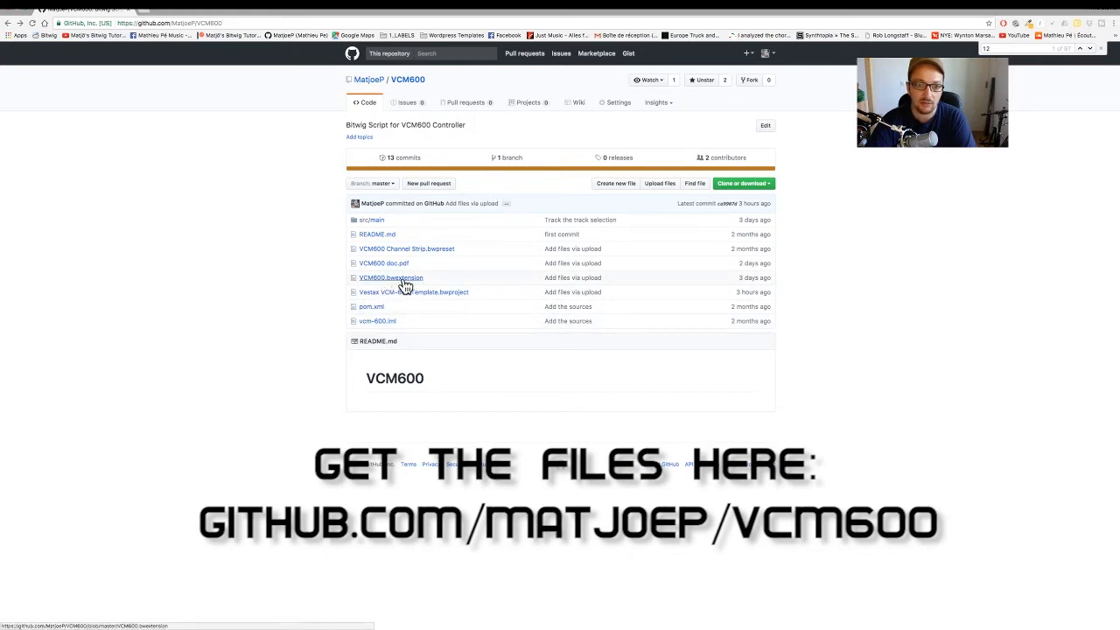
Navigate Finder to Documents > Bitwig Studio and open the Extensions folder.
{"action": "left_click", "coordinate": [390, 277]}
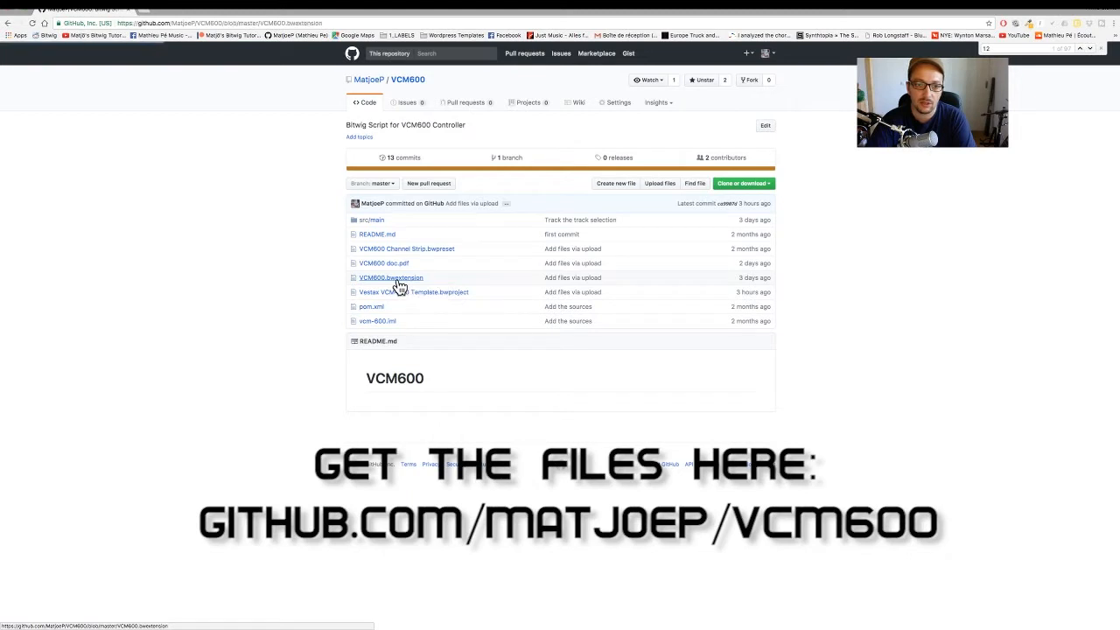
{"action": "left_click", "coordinate": [390, 276]}
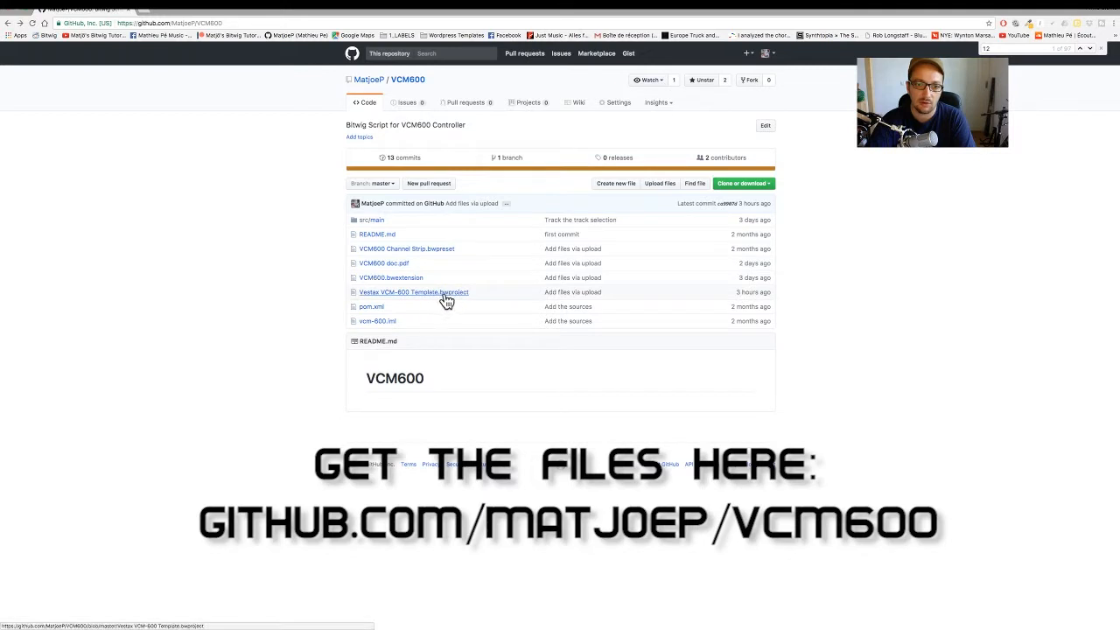
{"action": "mouse_move", "coordinate": [405, 249]}
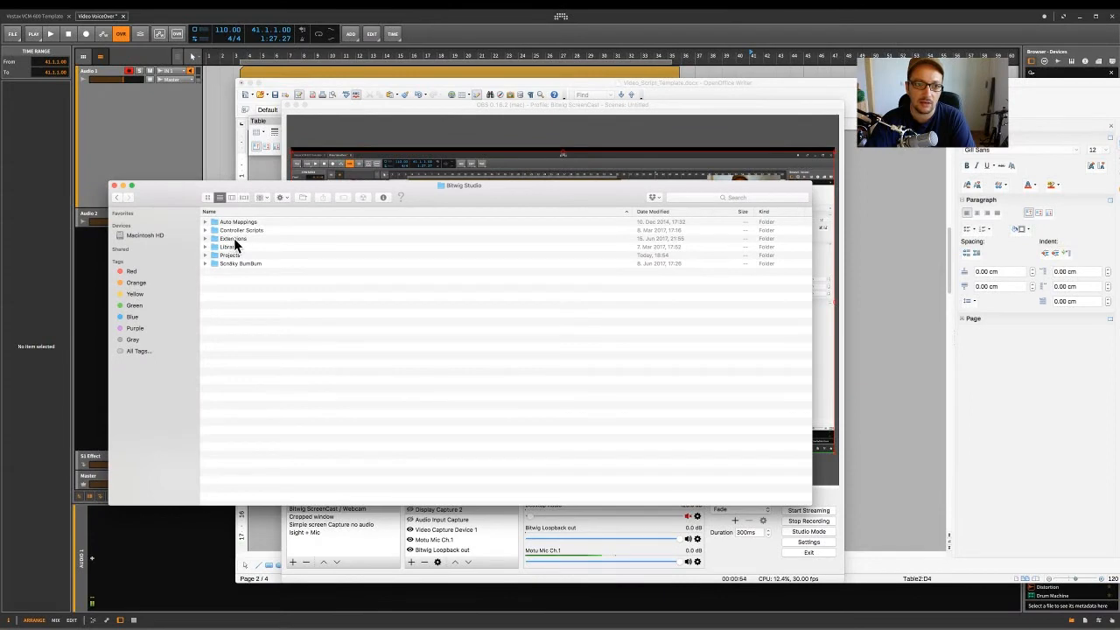
{"action": "mouse_move", "coordinate": [236, 266]}
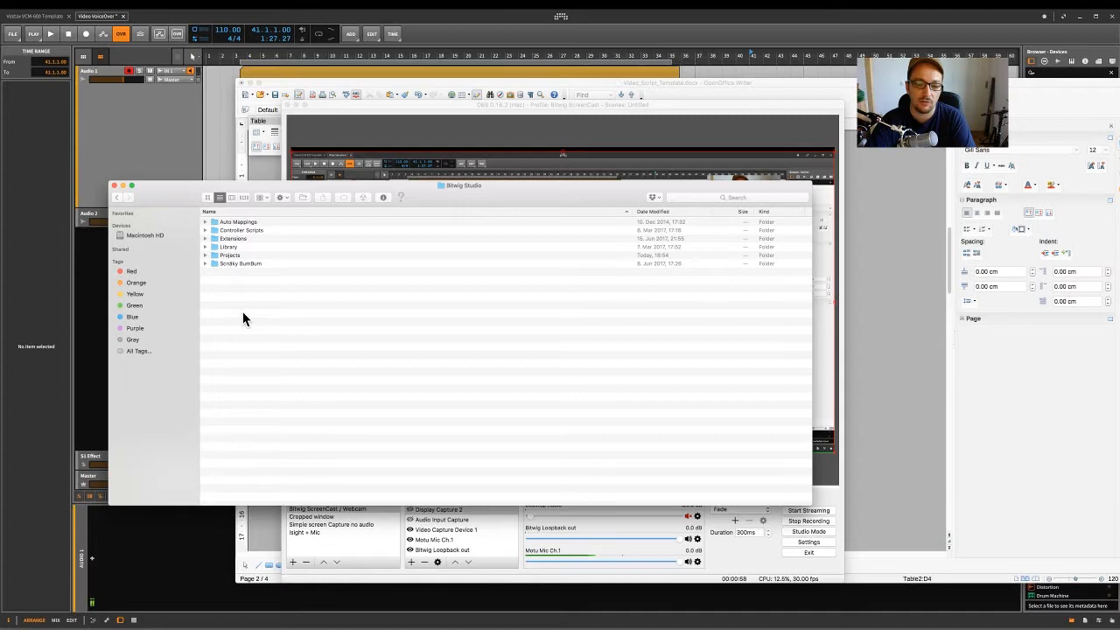
{"action": "mouse_move", "coordinate": [253, 311]}
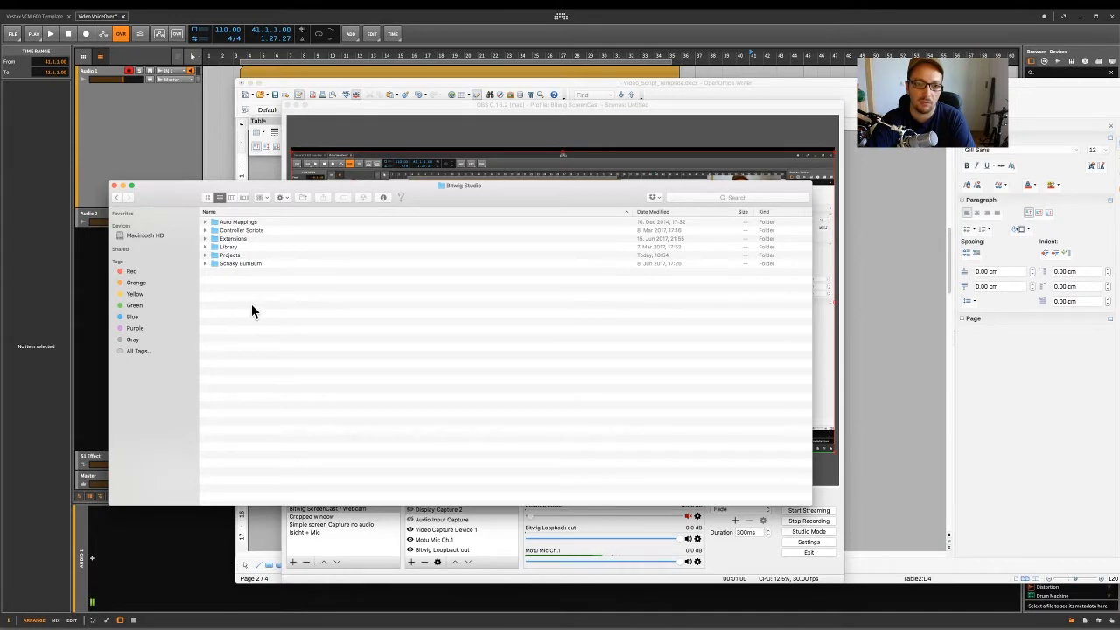
{"action": "mouse_move", "coordinate": [437, 212]}
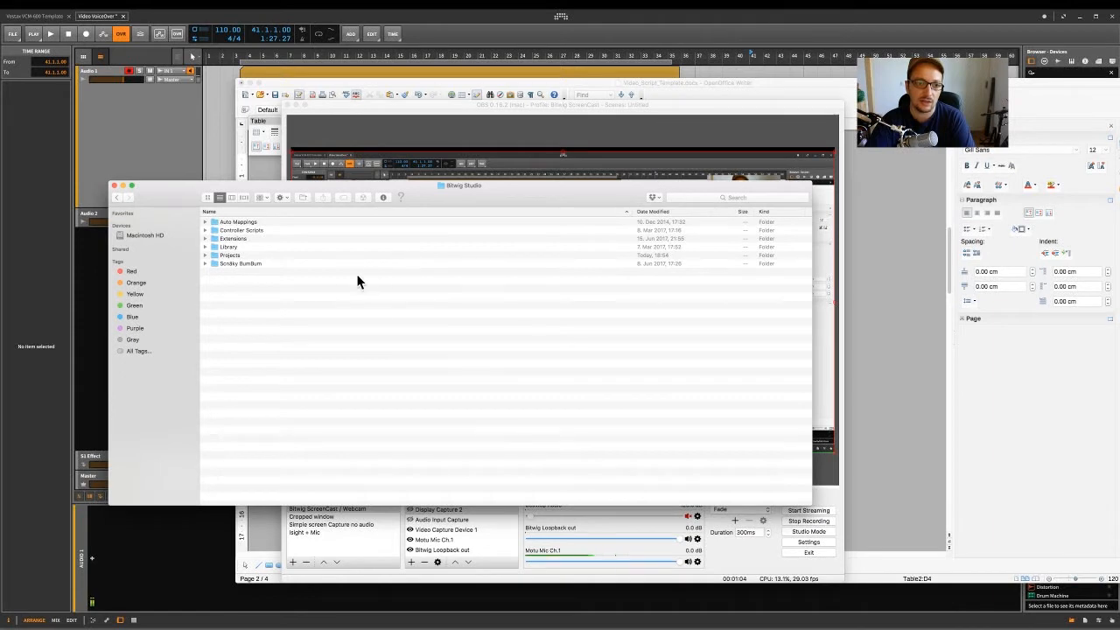
{"action": "mouse_move", "coordinate": [252, 273]}
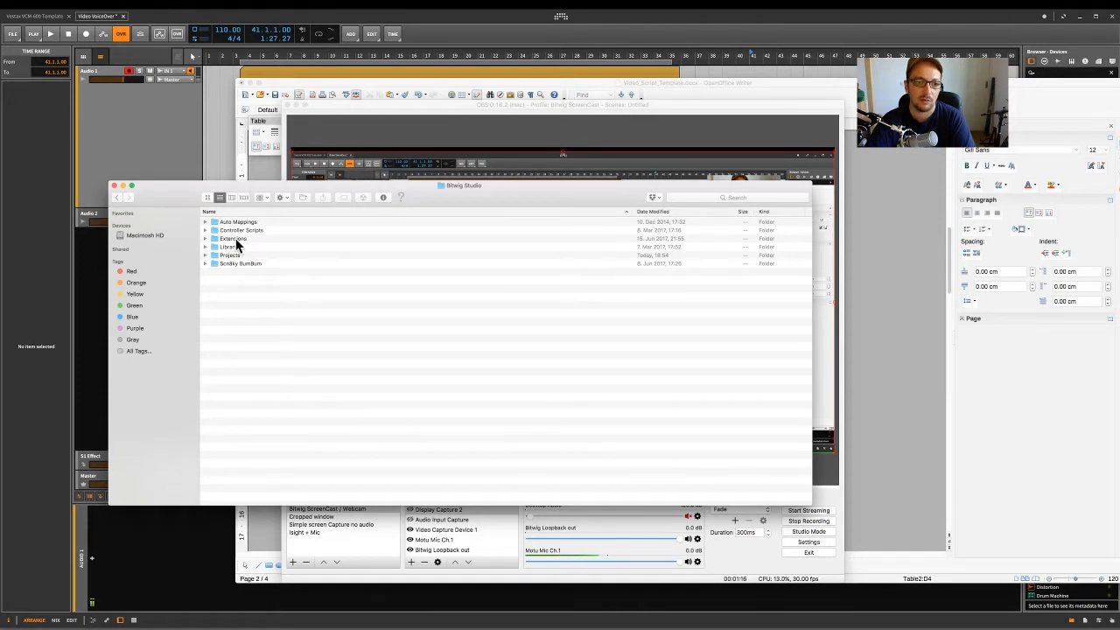
{"action": "left_click", "coordinate": [204, 238]}
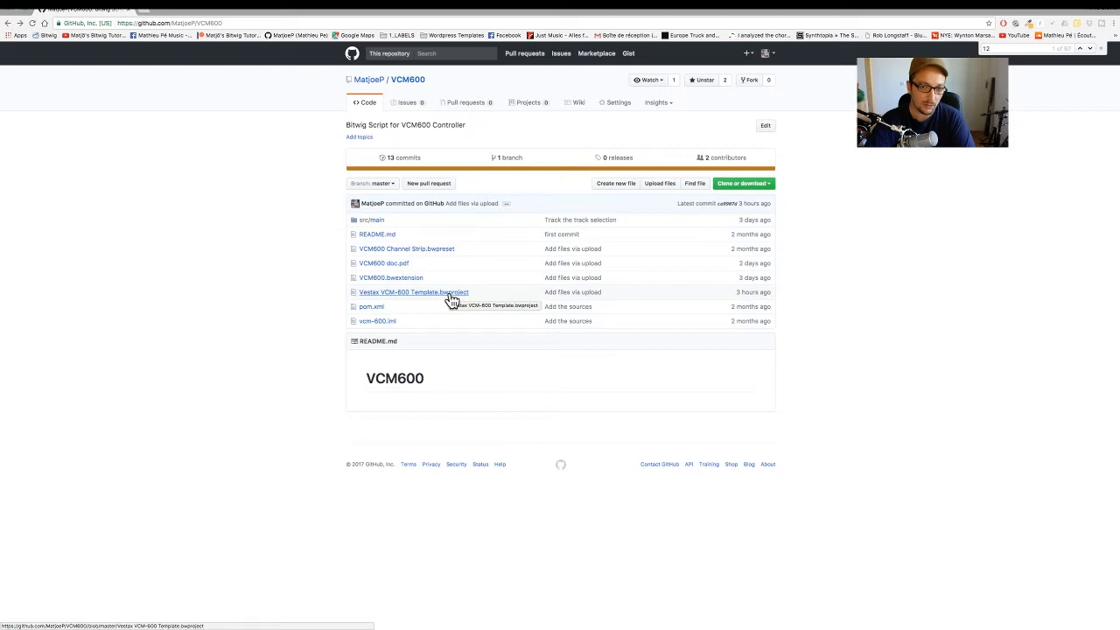
{"action": "mouse_move", "coordinate": [454, 402]}
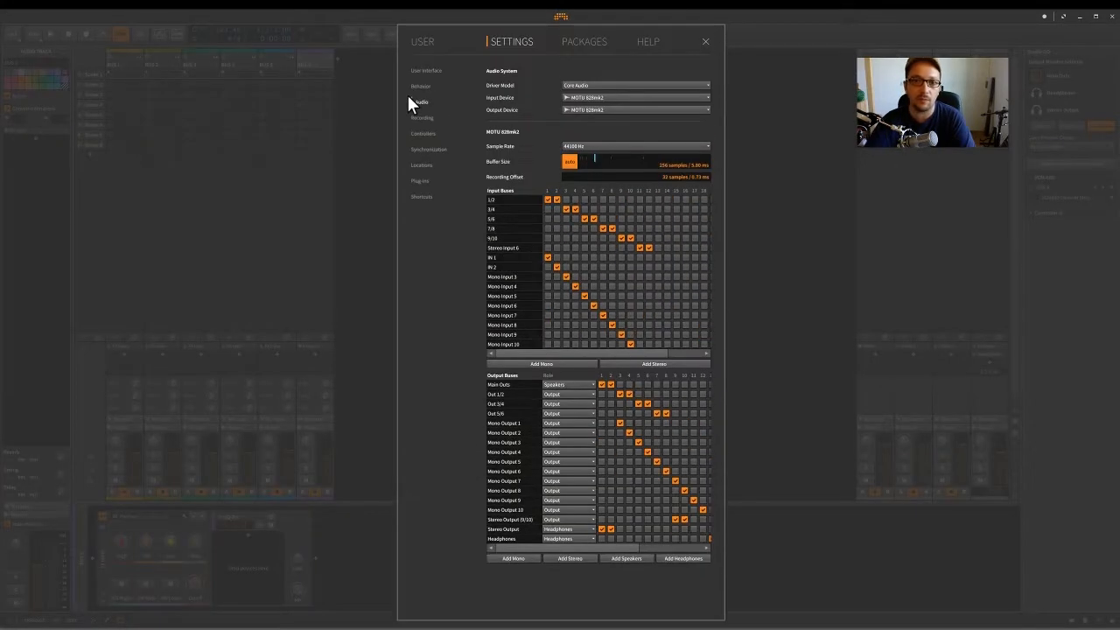
Show the Audio section of Bitwig Studio's settings with input/output bus routing.
{"action": "left_click", "coordinate": [427, 133]}
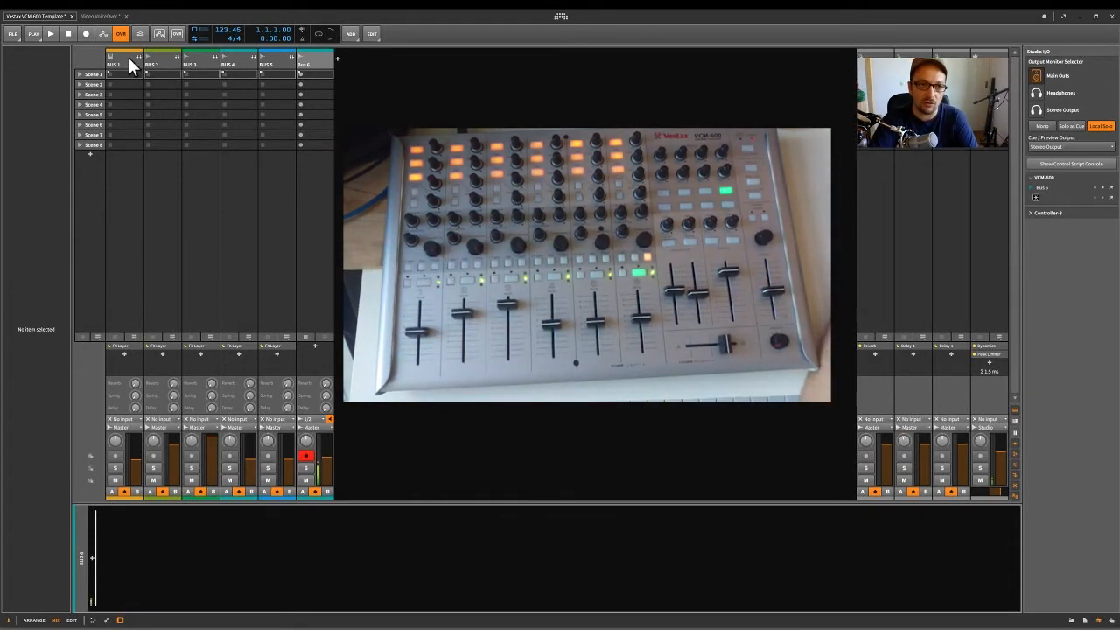
Select track 1 and bring up the options menu for its EQ/filter device.
{"action": "left_click", "coordinate": [113, 63]}
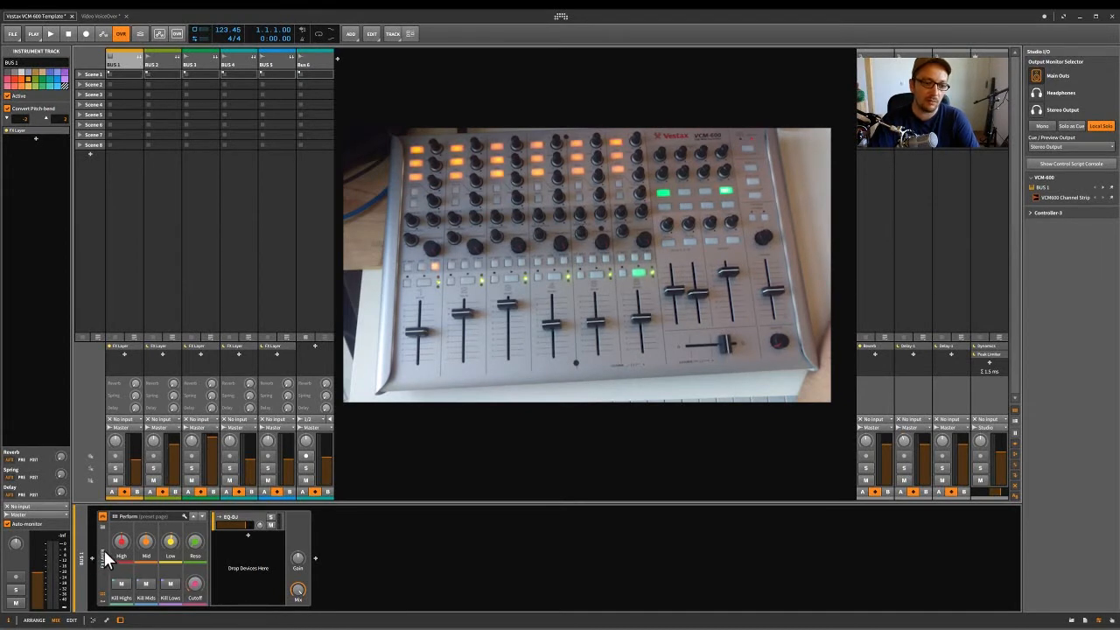
{"action": "right_click", "coordinate": [105, 560]}
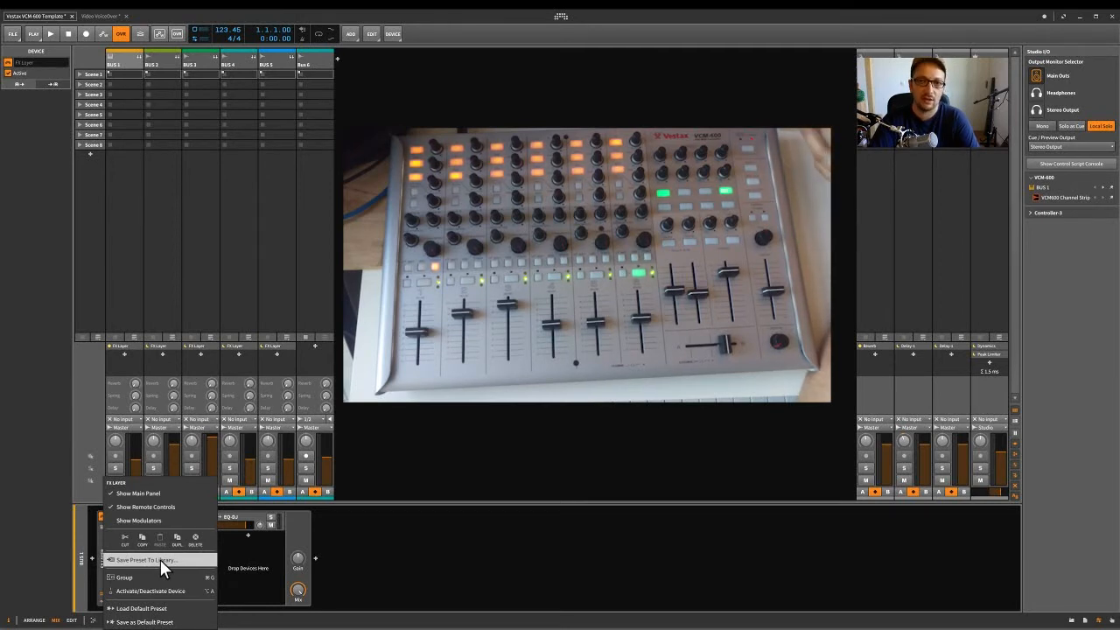
{"action": "mouse_move", "coordinate": [366, 551]}
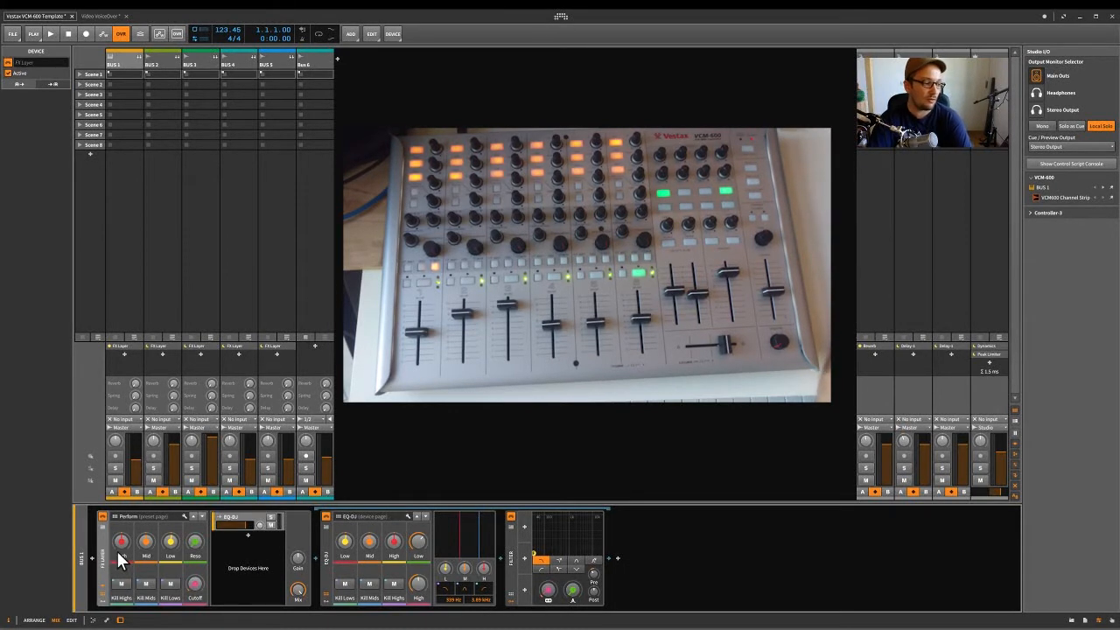
Collapse the EQ/filter device's inner chain back to its macro controls.
{"action": "left_click", "coordinate": [114, 63]}
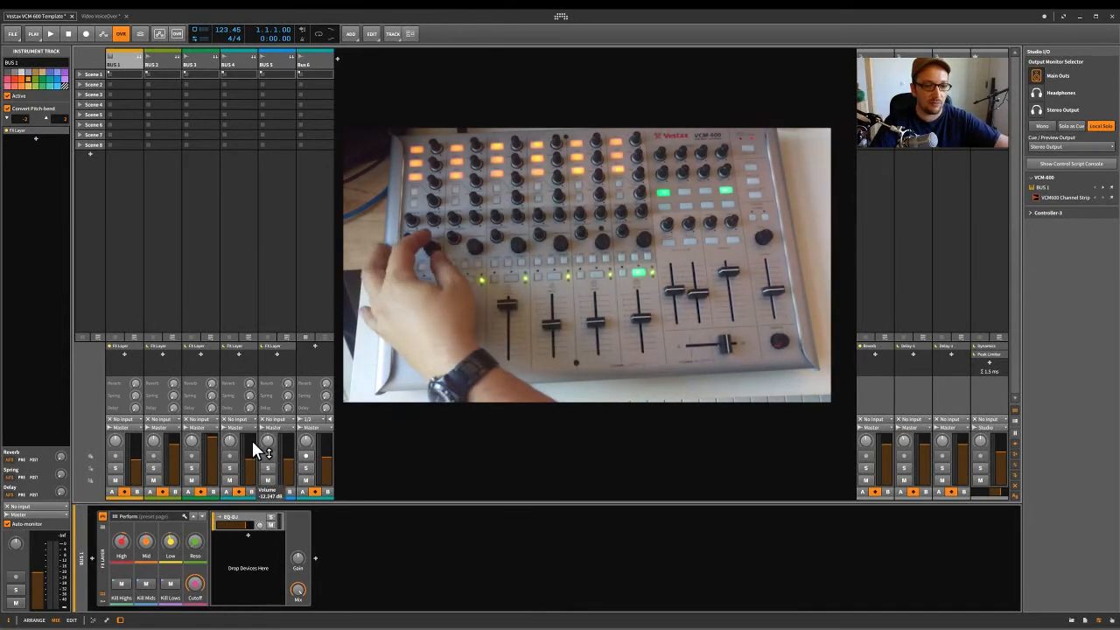
Bring up the Browser panel to reach the flute scale samples.
{"action": "right_click", "coordinate": [116, 441]}
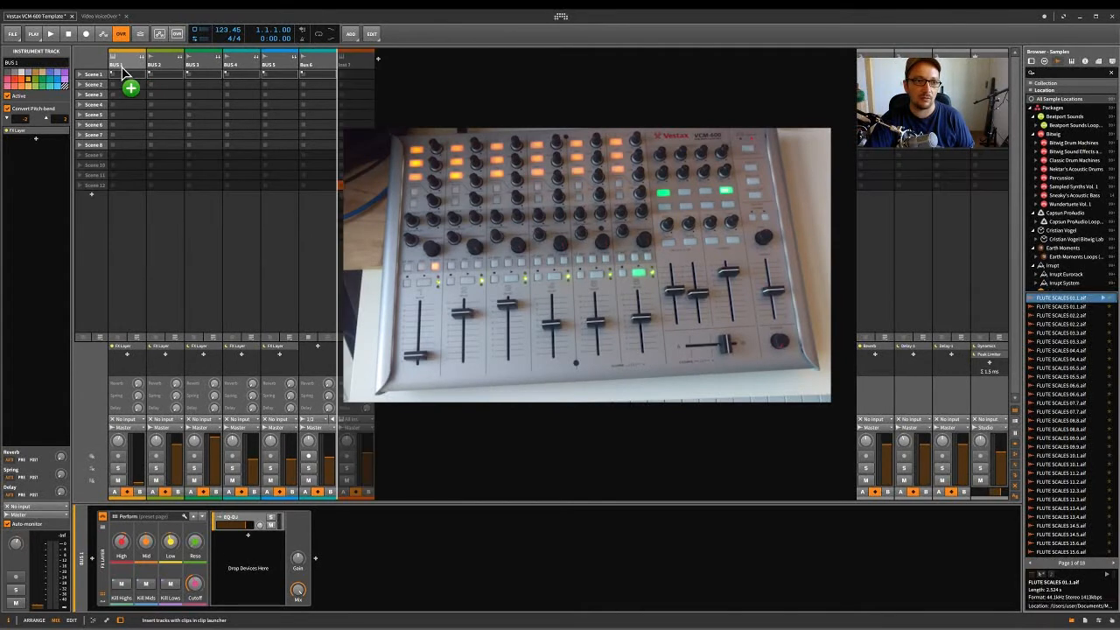
{"action": "left_click", "coordinate": [126, 73]}
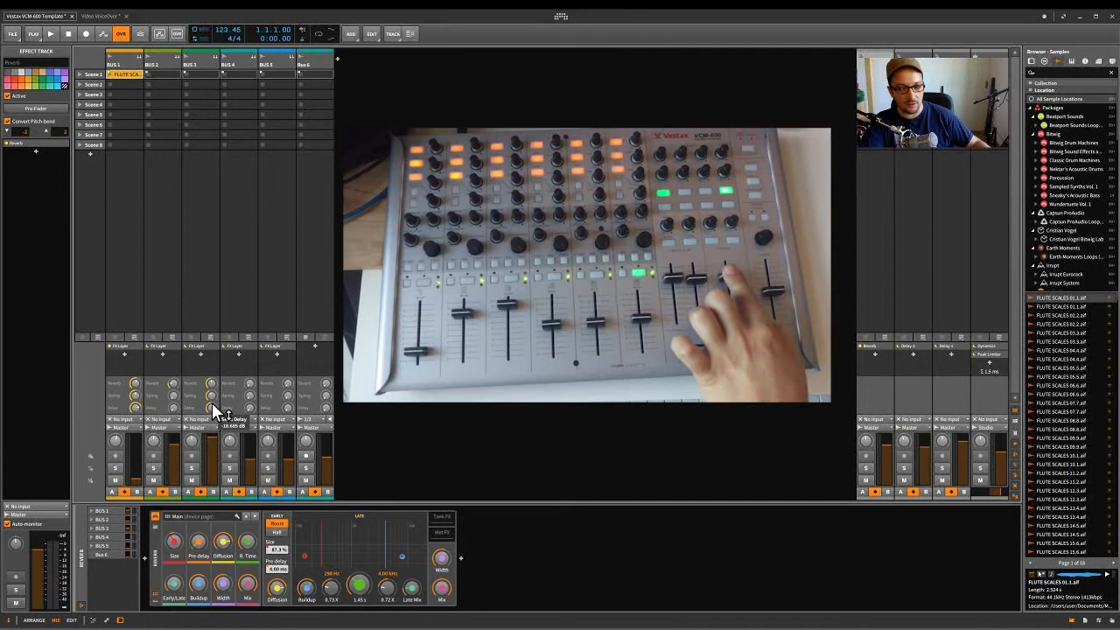
{"action": "mouse_move", "coordinate": [440, 427]}
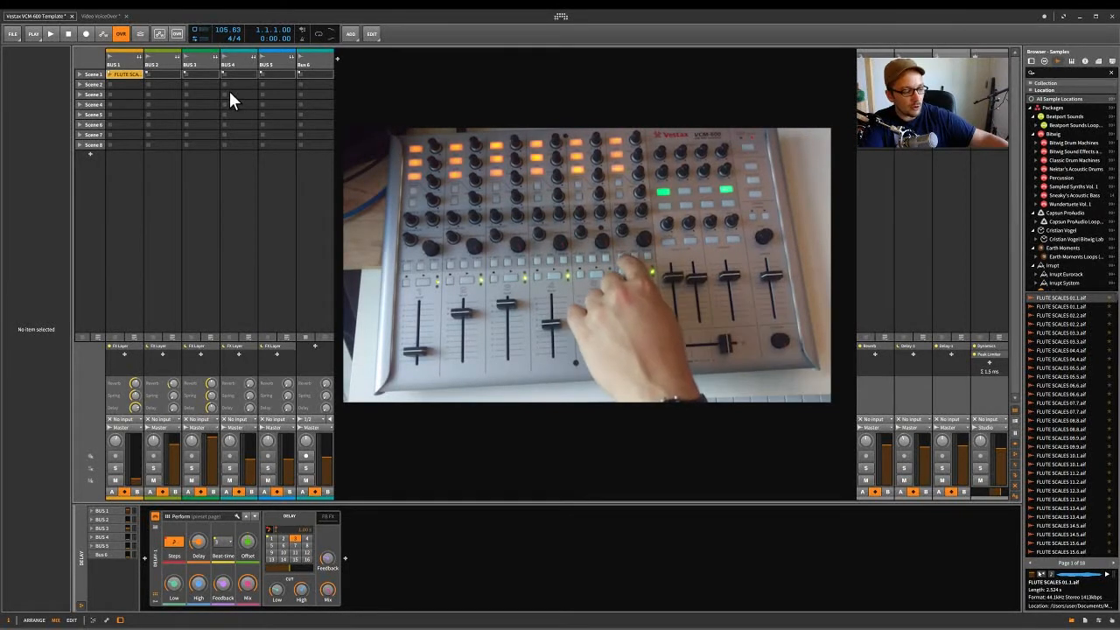
{"action": "mouse_move", "coordinate": [129, 319]}
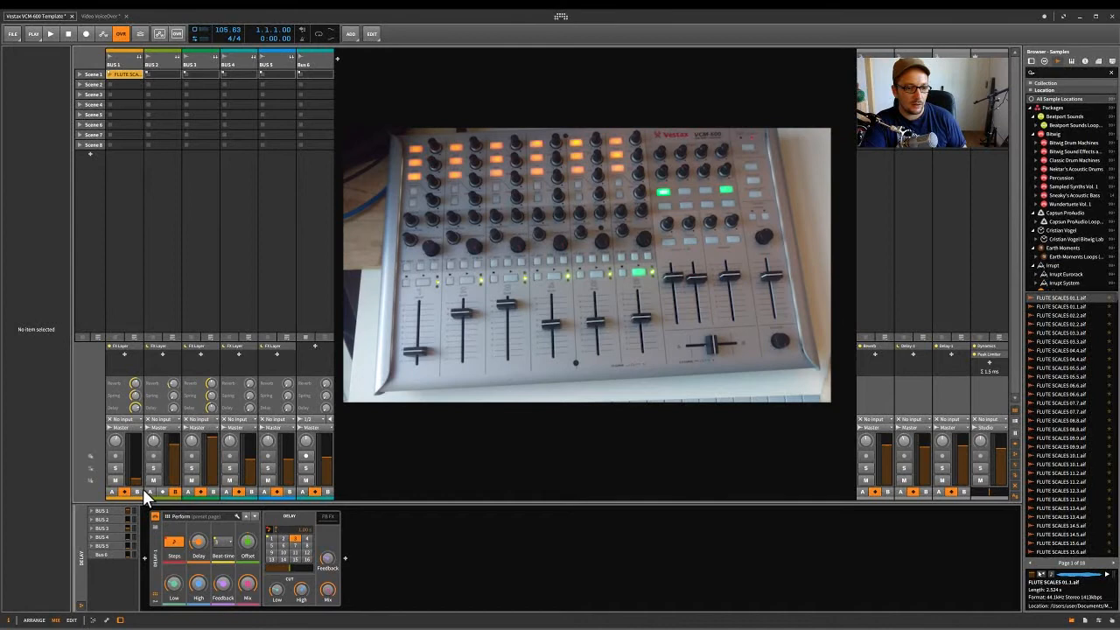
{"action": "left_click", "coordinate": [163, 492]}
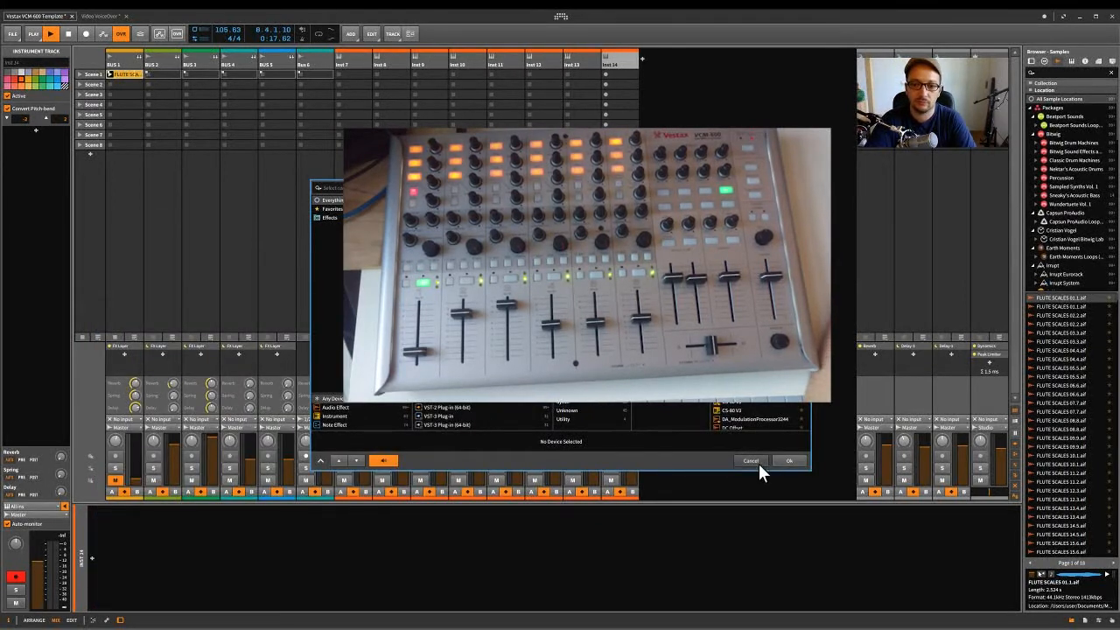
Cancel the device browser popup, returning to the clip launcher grid.
{"action": "left_click", "coordinate": [749, 462]}
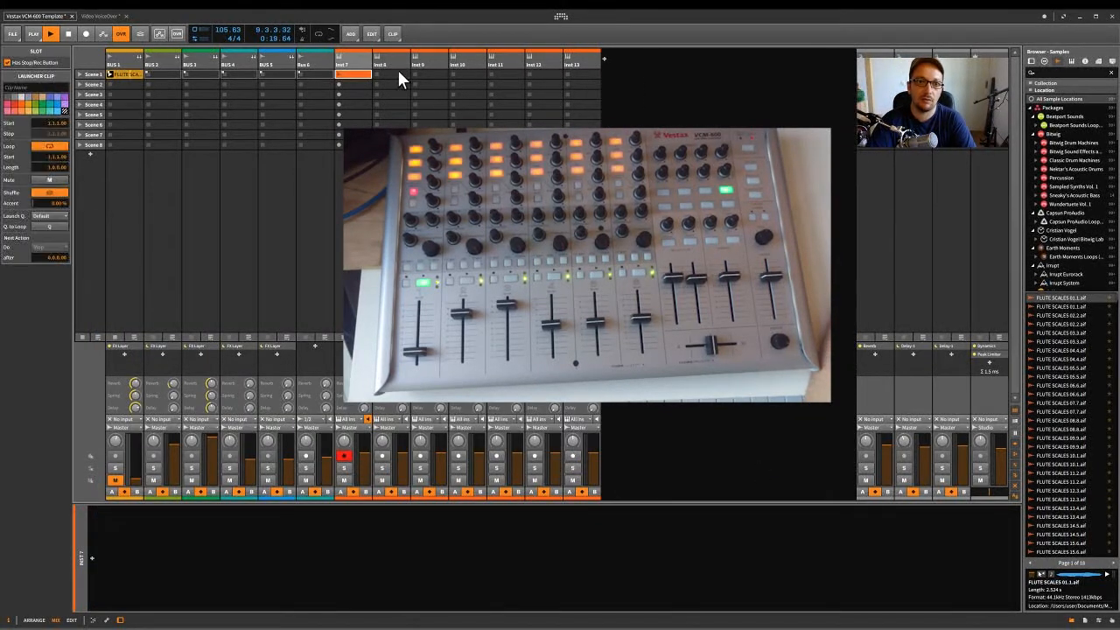